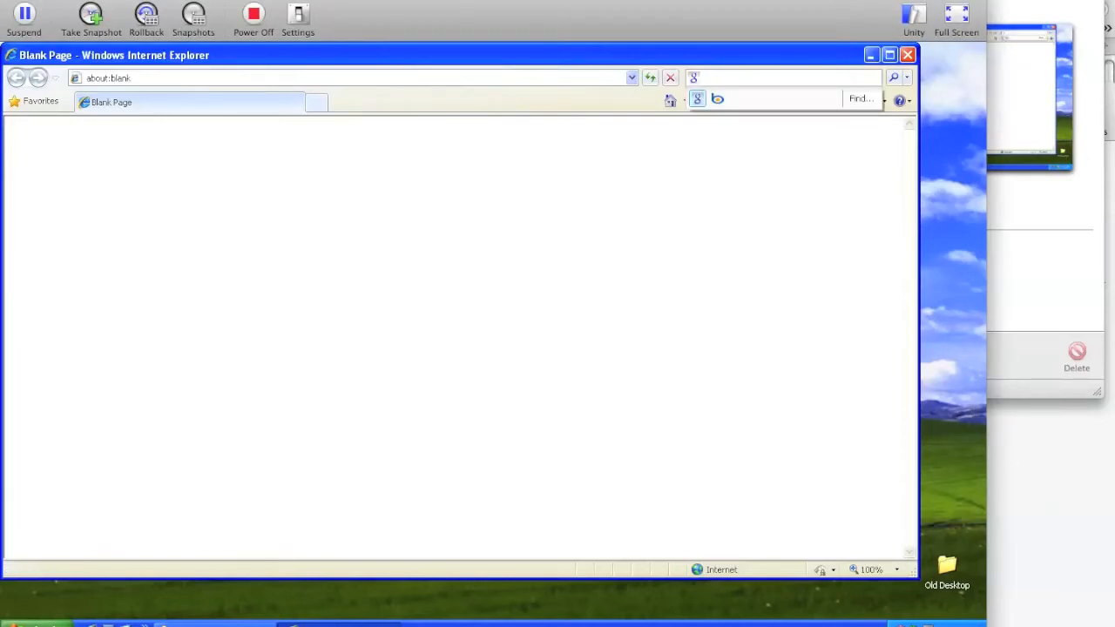
Search the web for WDK 7600 from the browser search box.
{"action": "type", "text": "WDK 7600"}
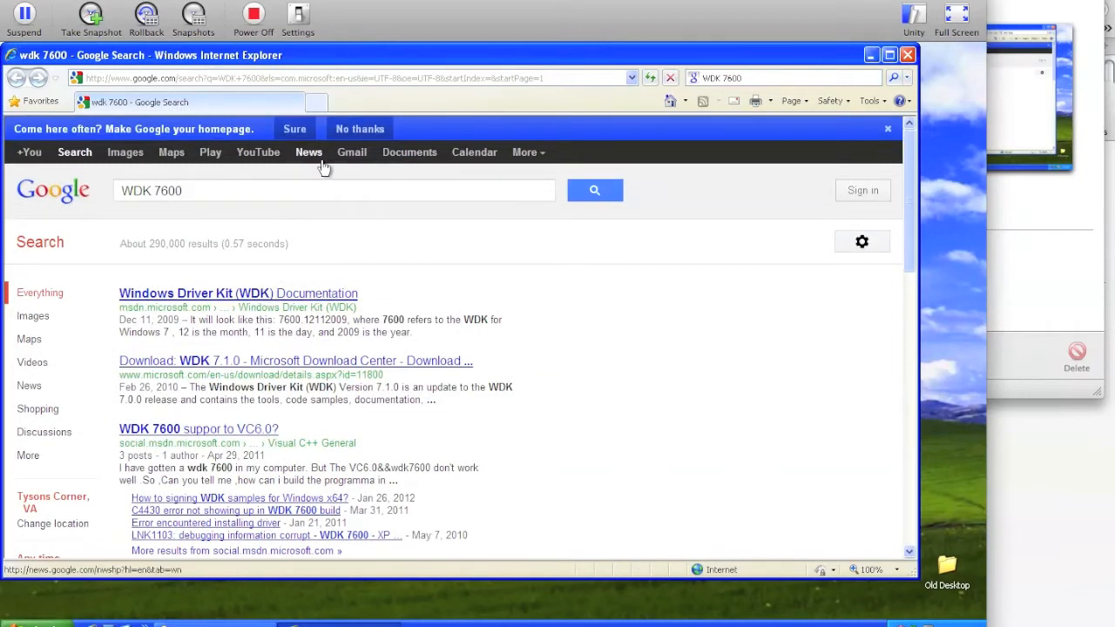
{"action": "mouse_move", "coordinate": [259, 261]}
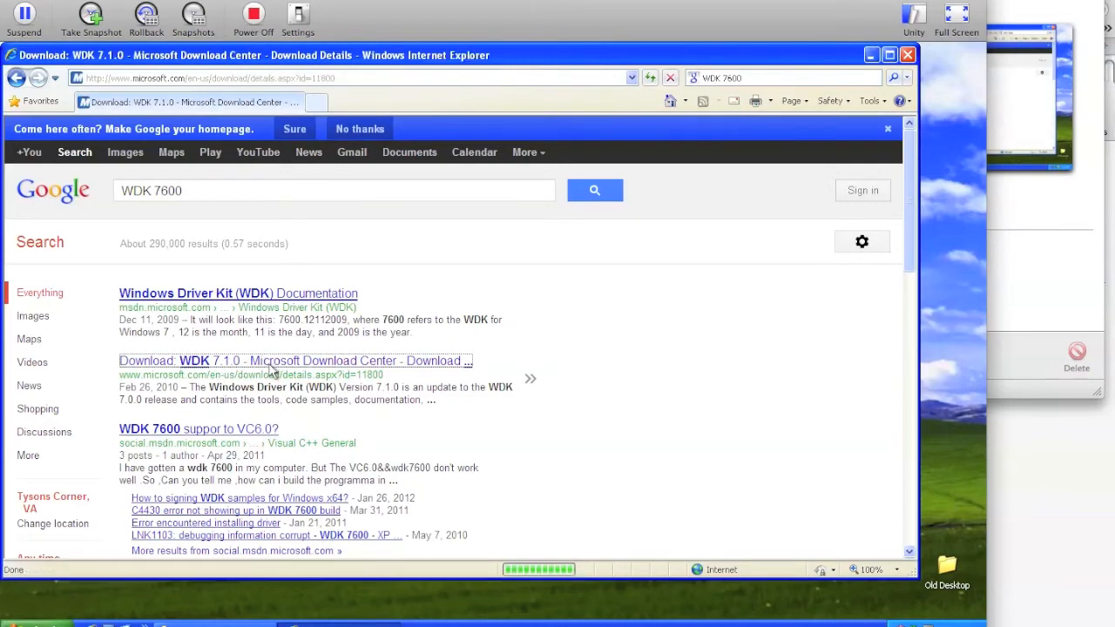
Leave the WDK 7.1.0 download page and select the mounted WDK (D:) drive in My Computer.
{"action": "left_click", "coordinate": [296, 361]}
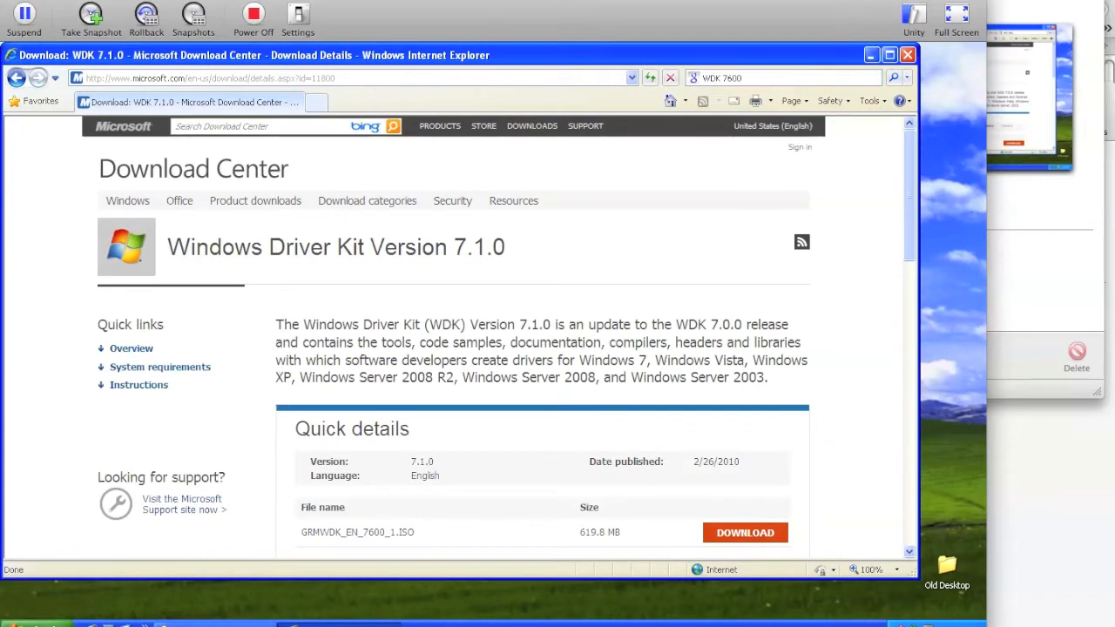
{"action": "mouse_move", "coordinate": [510, 539]}
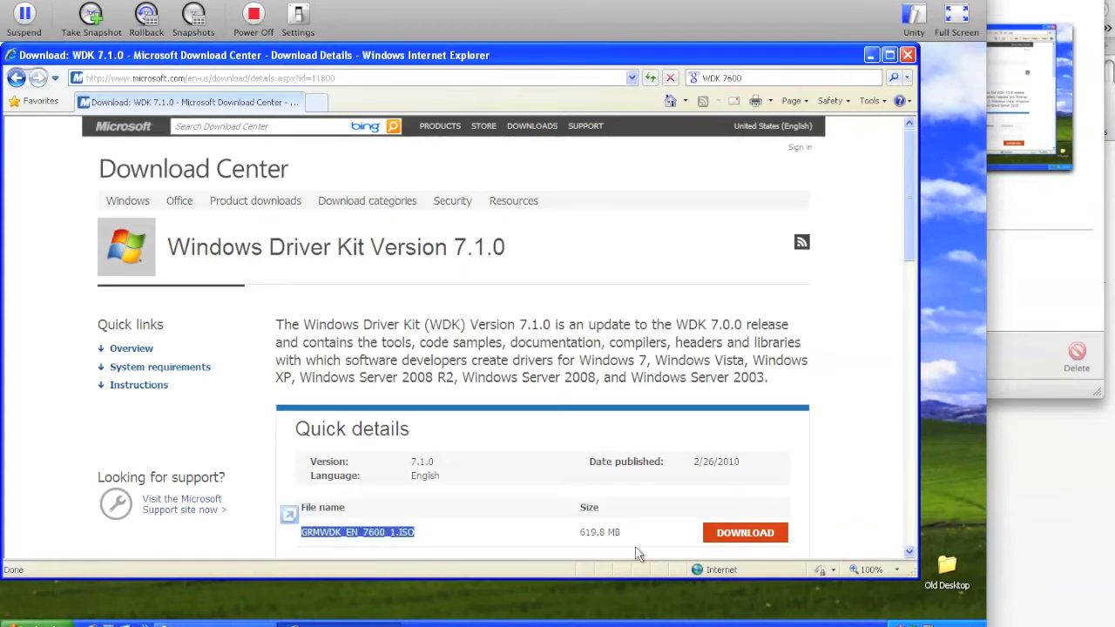
{"action": "mouse_move", "coordinate": [645, 533]}
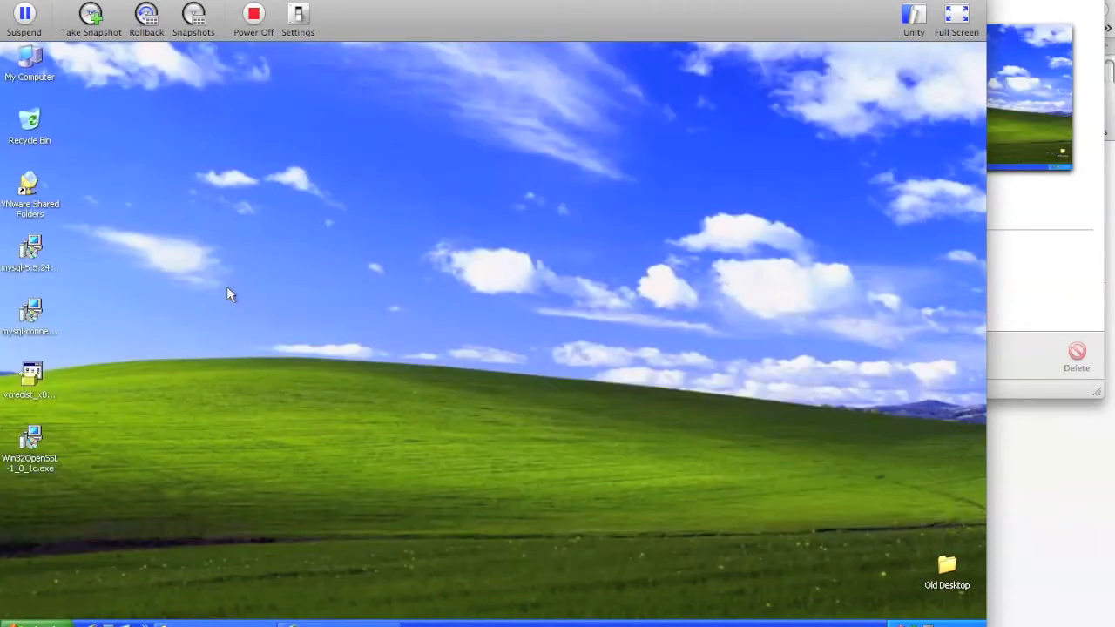
{"action": "double_click", "coordinate": [28, 61]}
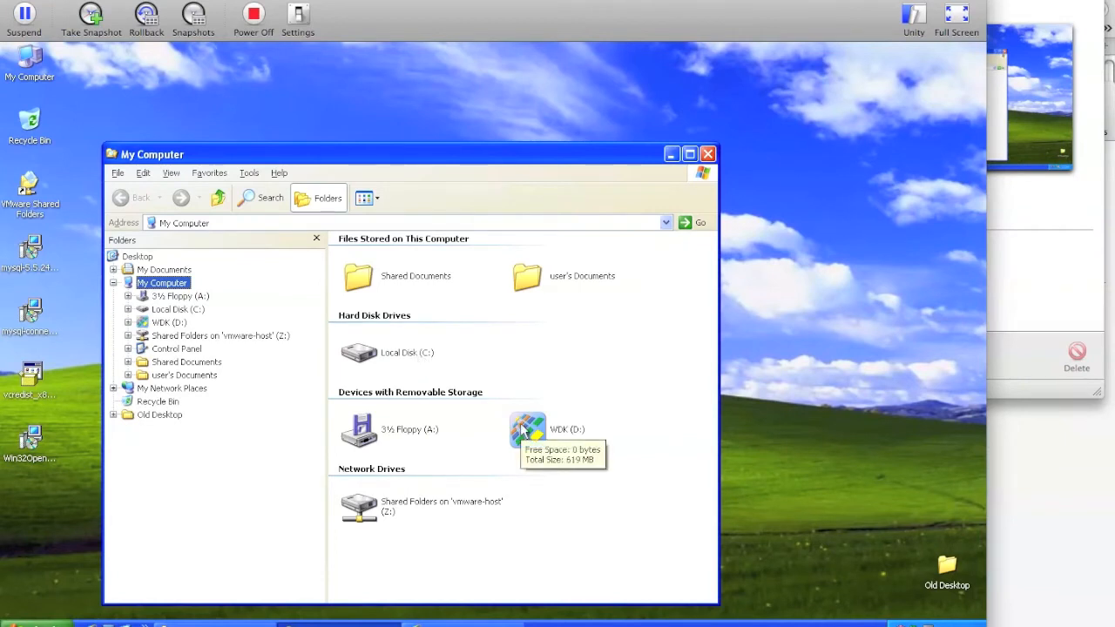
{"action": "left_click", "coordinate": [528, 428]}
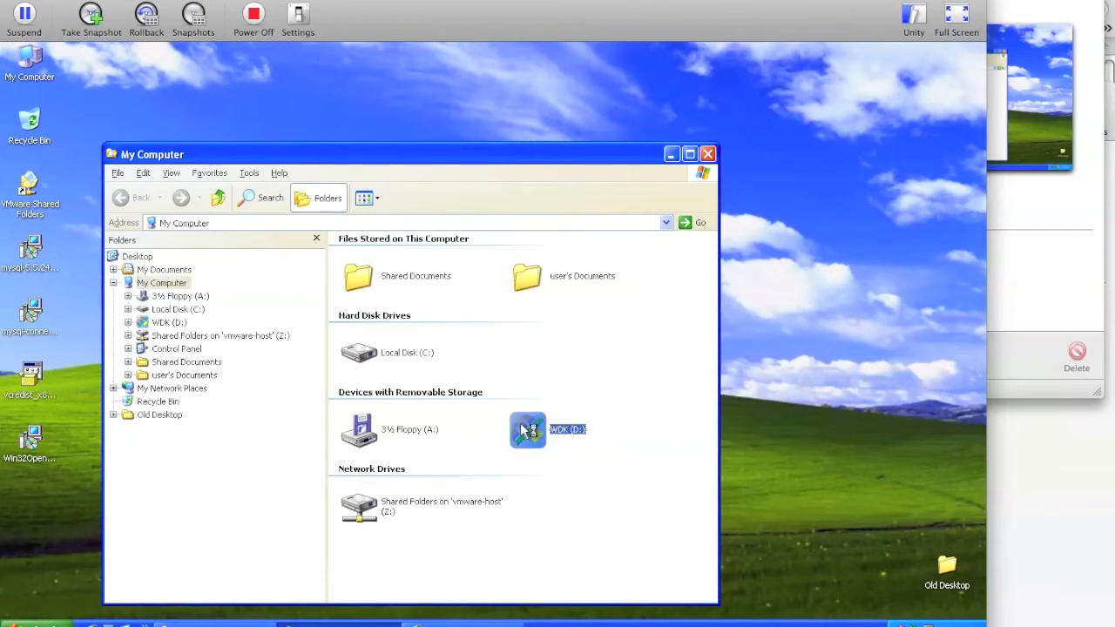
Launch the Windows Driver Kit 7.1.0 installer from the WDK (D:) disc.
{"action": "double_click", "coordinate": [526, 428]}
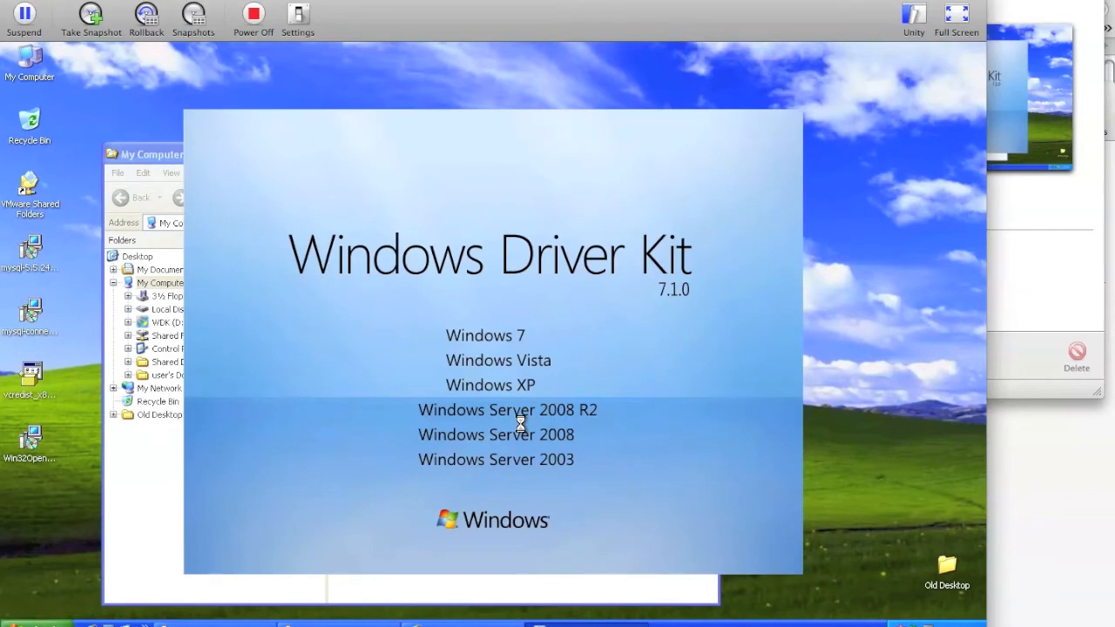
{"action": "mouse_move", "coordinate": [526, 431]}
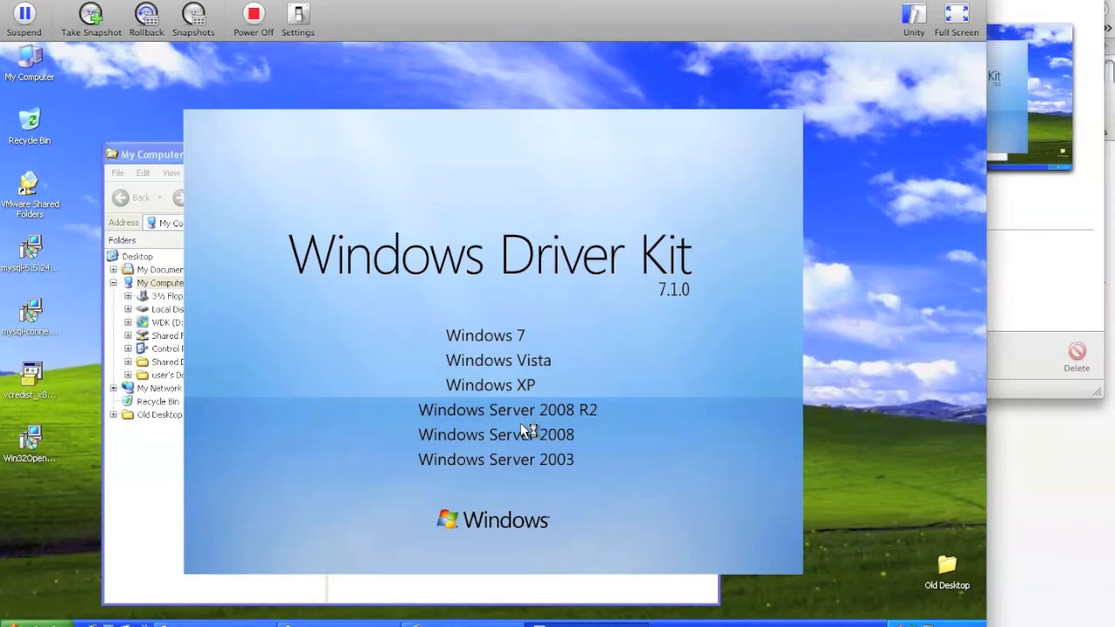
{"action": "mouse_move", "coordinate": [703, 548]}
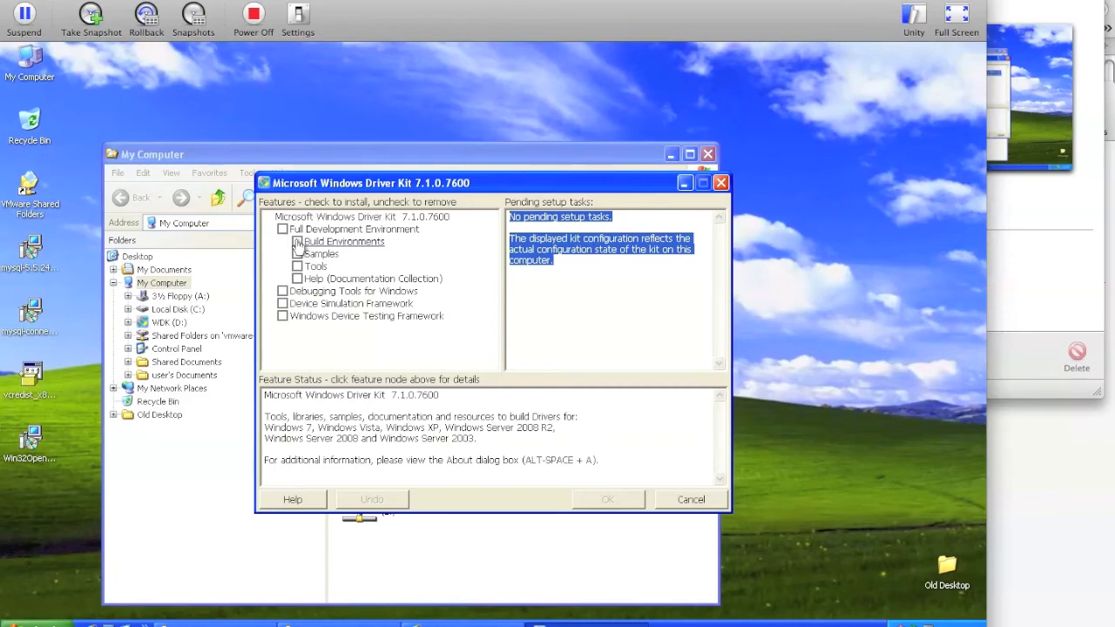
Select Build Environments, Samples and Debugging Tools for Windows and confirm the features.
{"action": "left_click", "coordinate": [296, 241]}
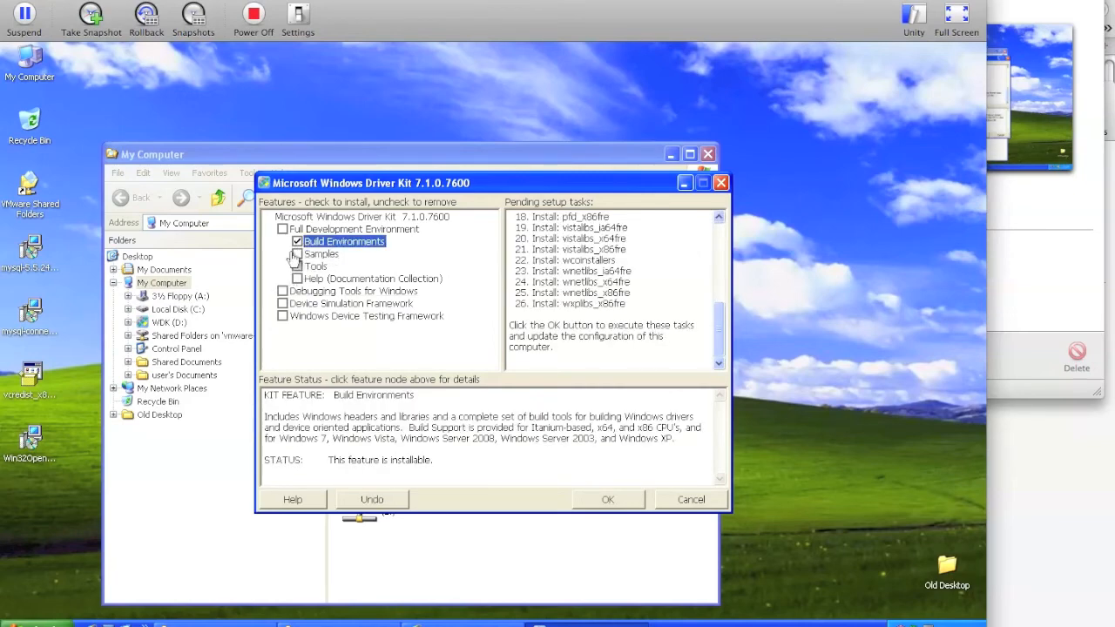
{"action": "left_click", "coordinate": [296, 254]}
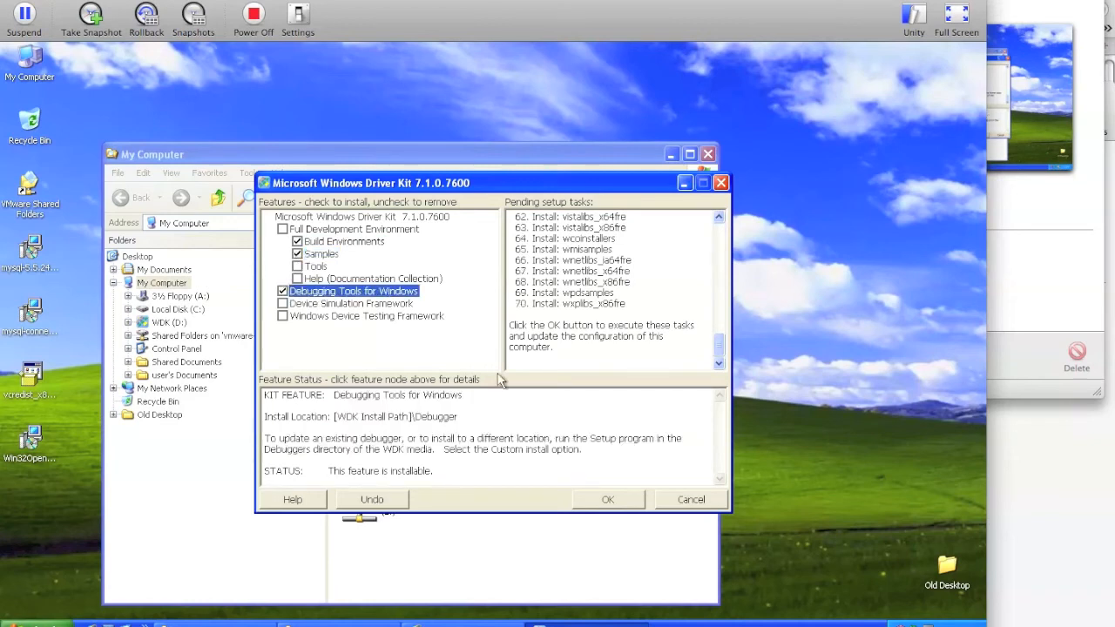
{"action": "mouse_move", "coordinate": [619, 507]}
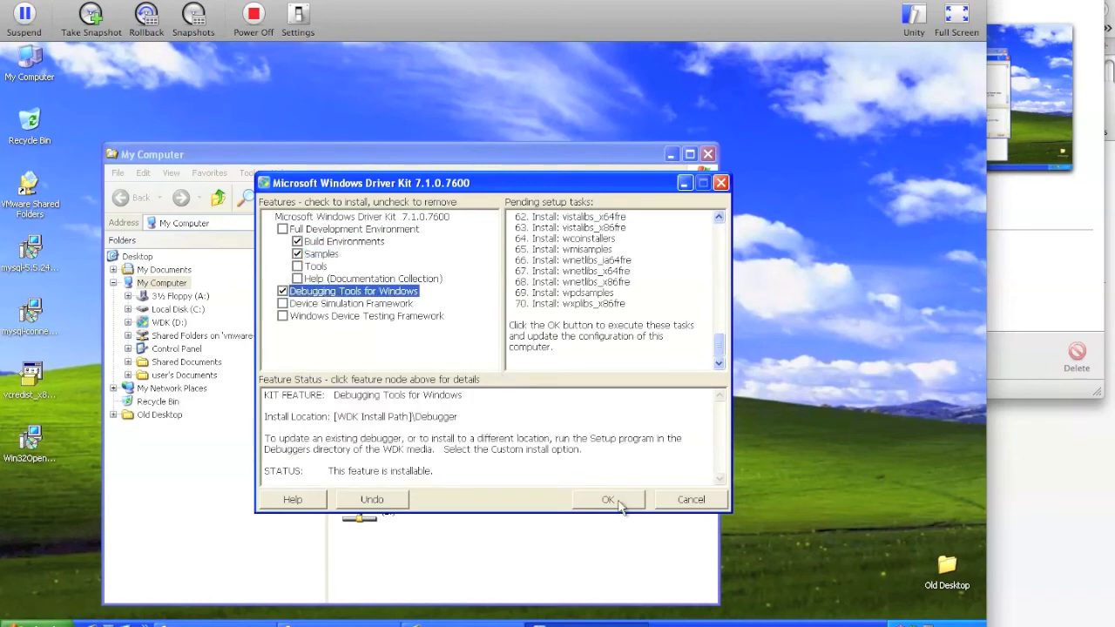
{"action": "left_click", "coordinate": [608, 498]}
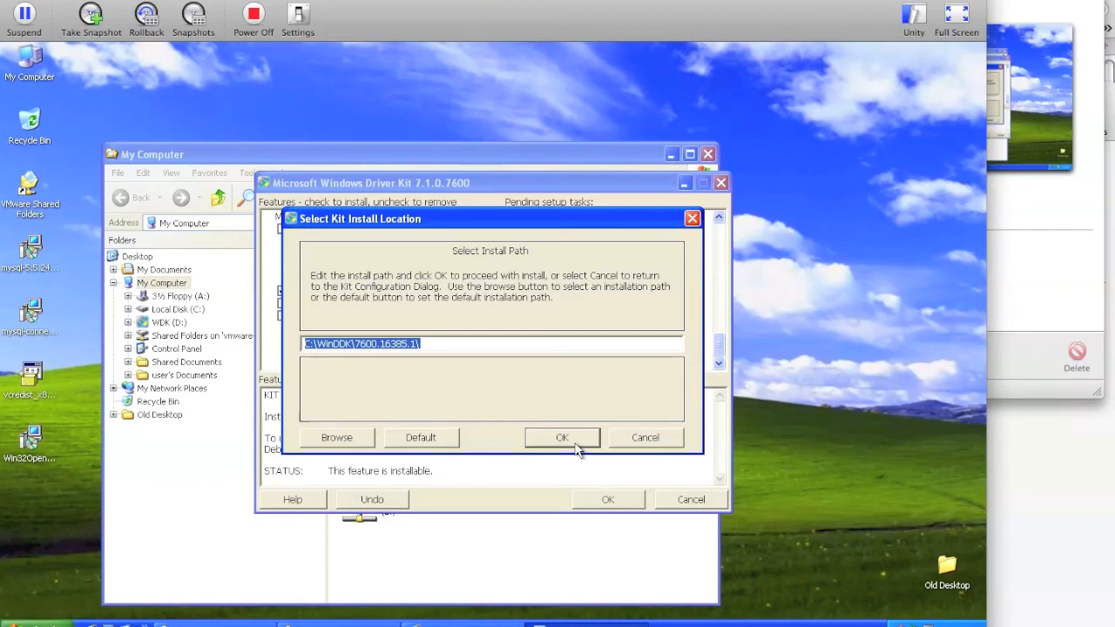
Accept the default WinDDK install path and agree to the license to start installing.
{"action": "left_click", "coordinate": [561, 437]}
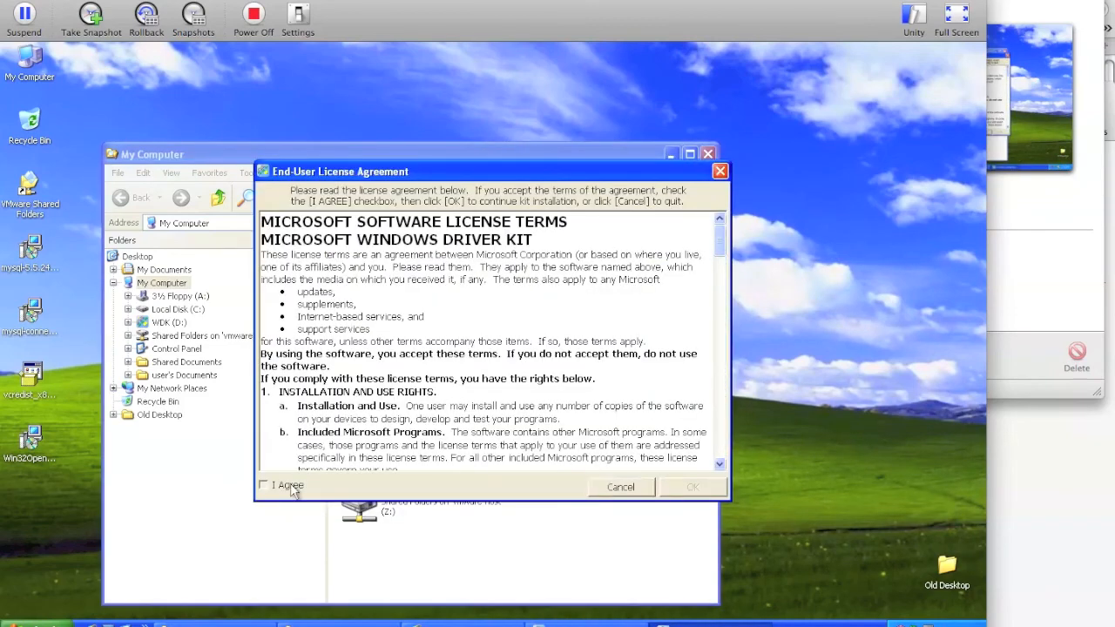
{"action": "left_click", "coordinate": [265, 484]}
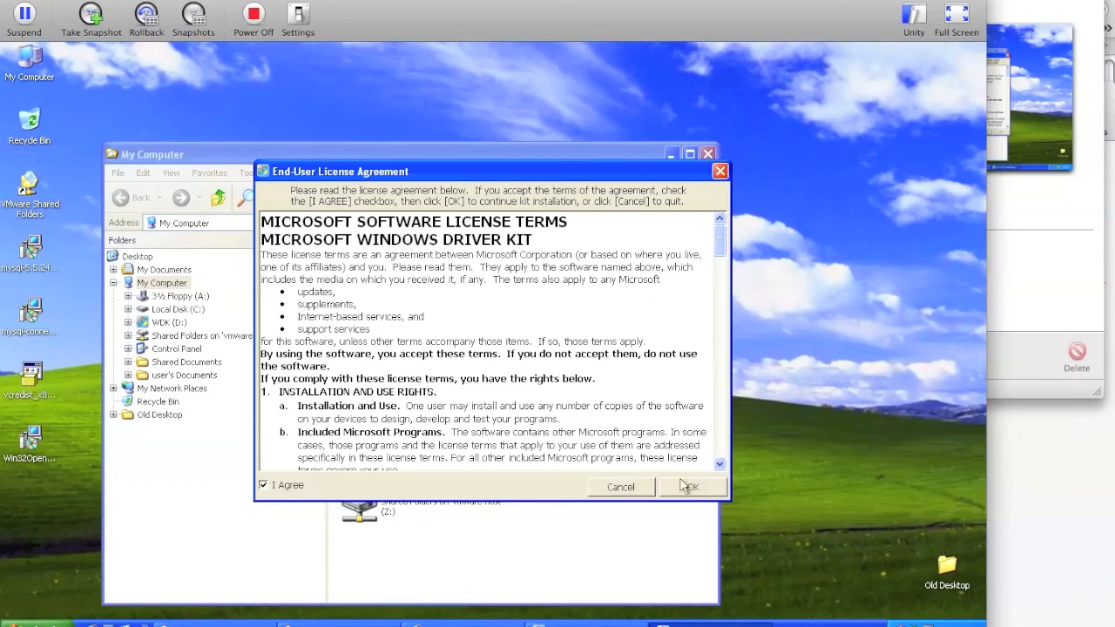
{"action": "left_click", "coordinate": [690, 486]}
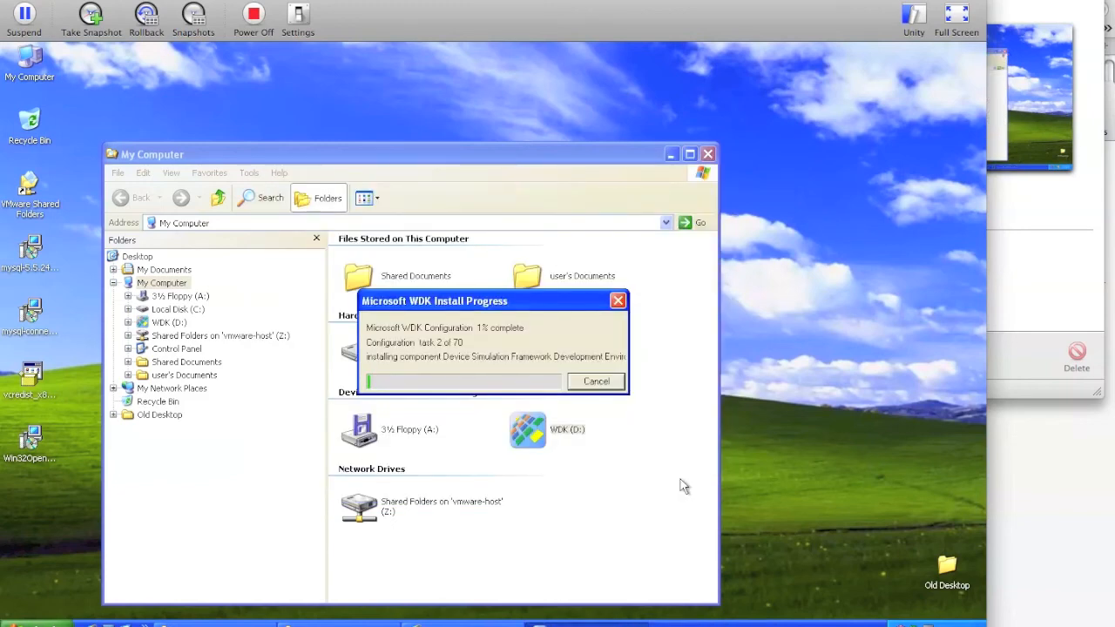